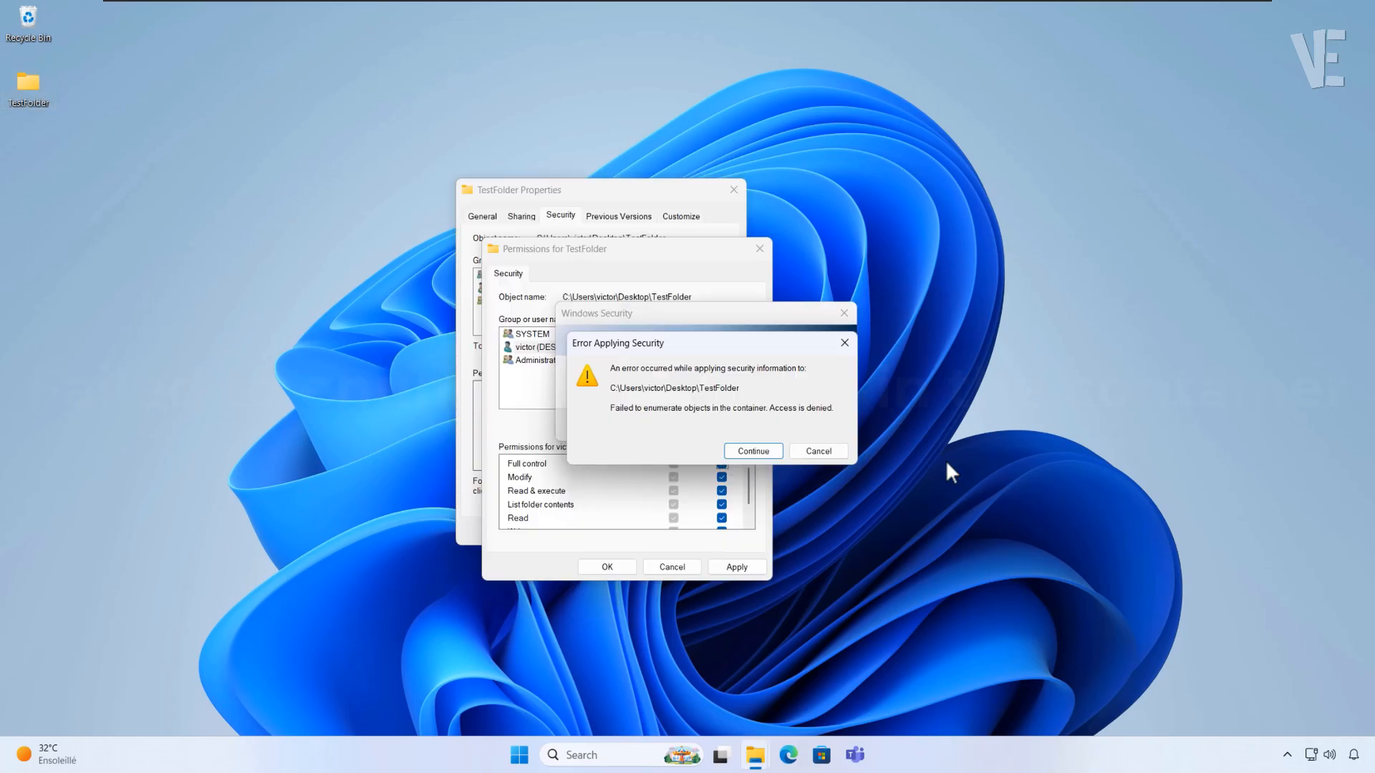
pyautogui.moveTo(699, 354)
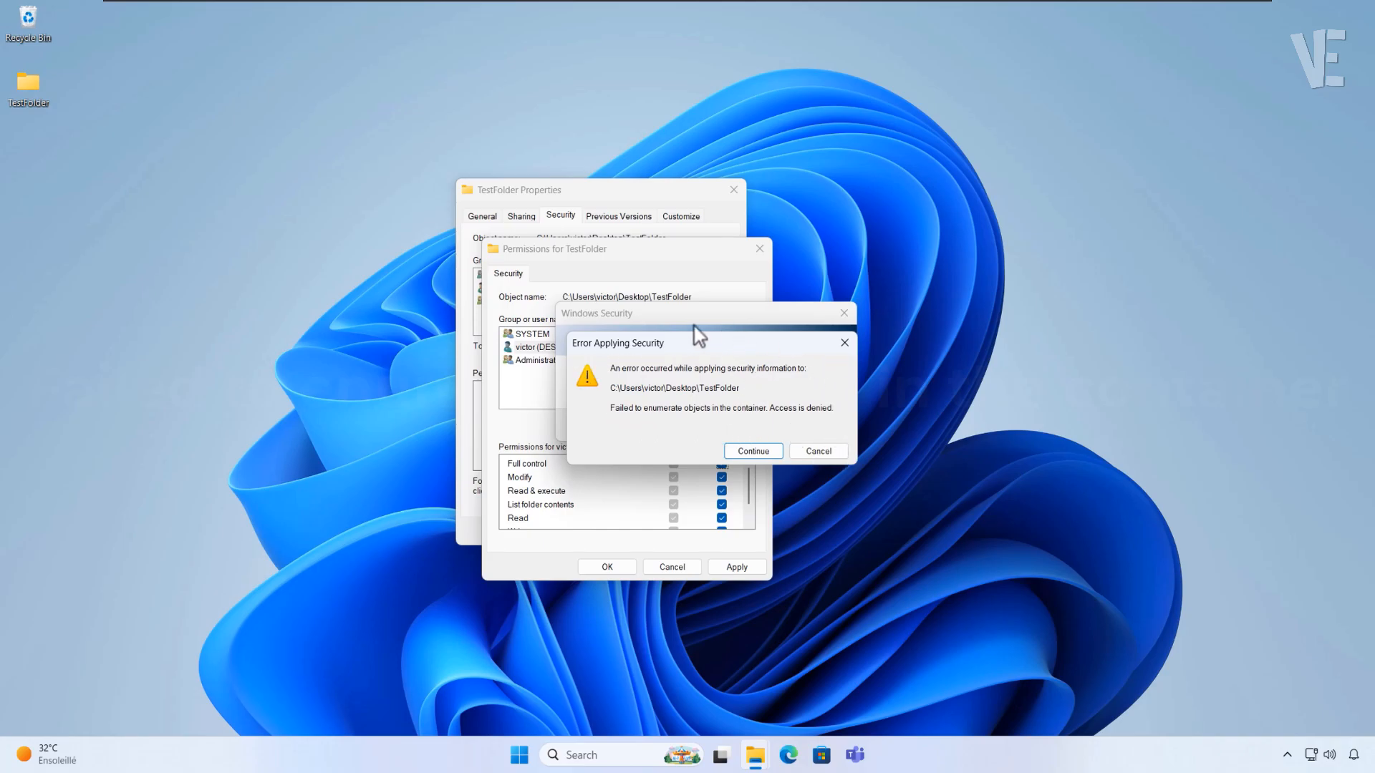